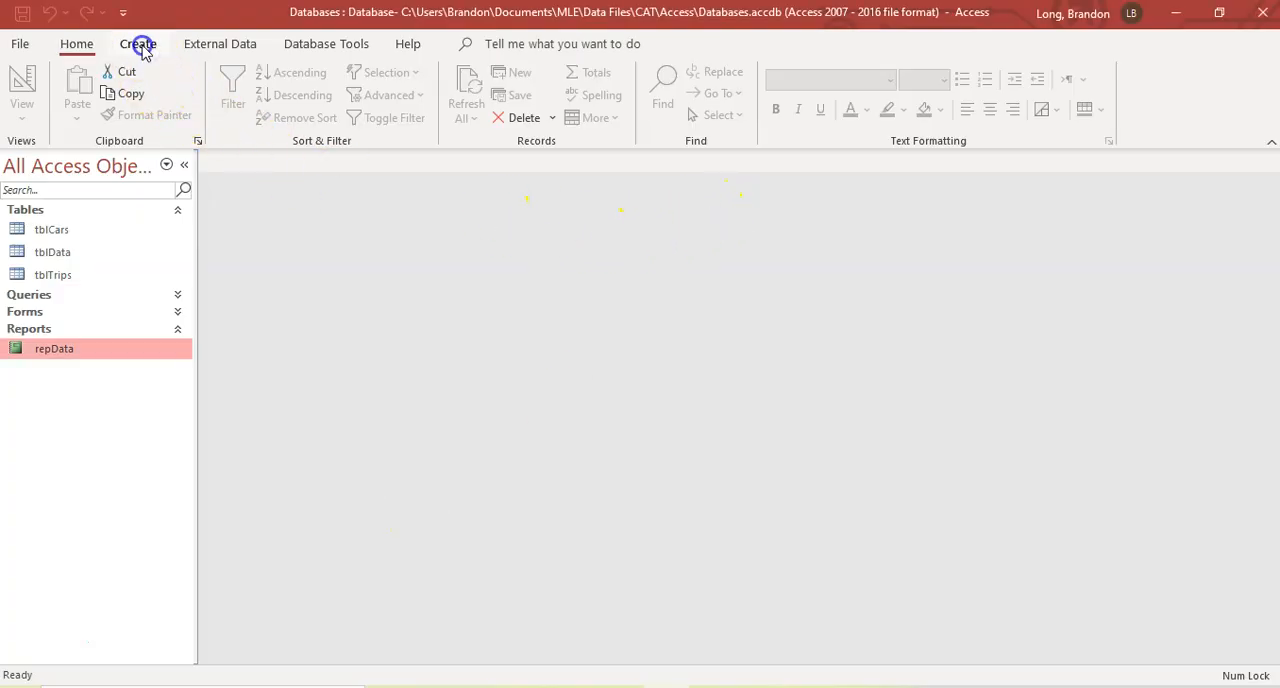
Step: Begin a new query in Design View and add the tblData table to it
left_click(136, 44)
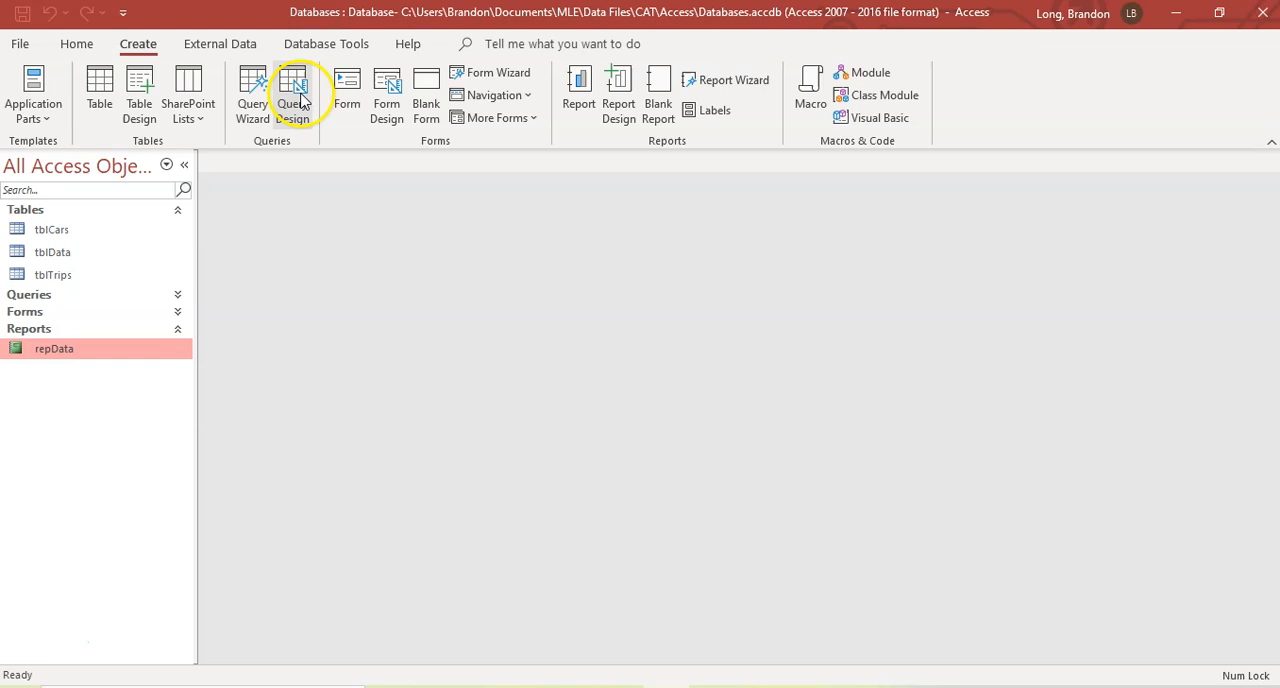
left_click(298, 88)
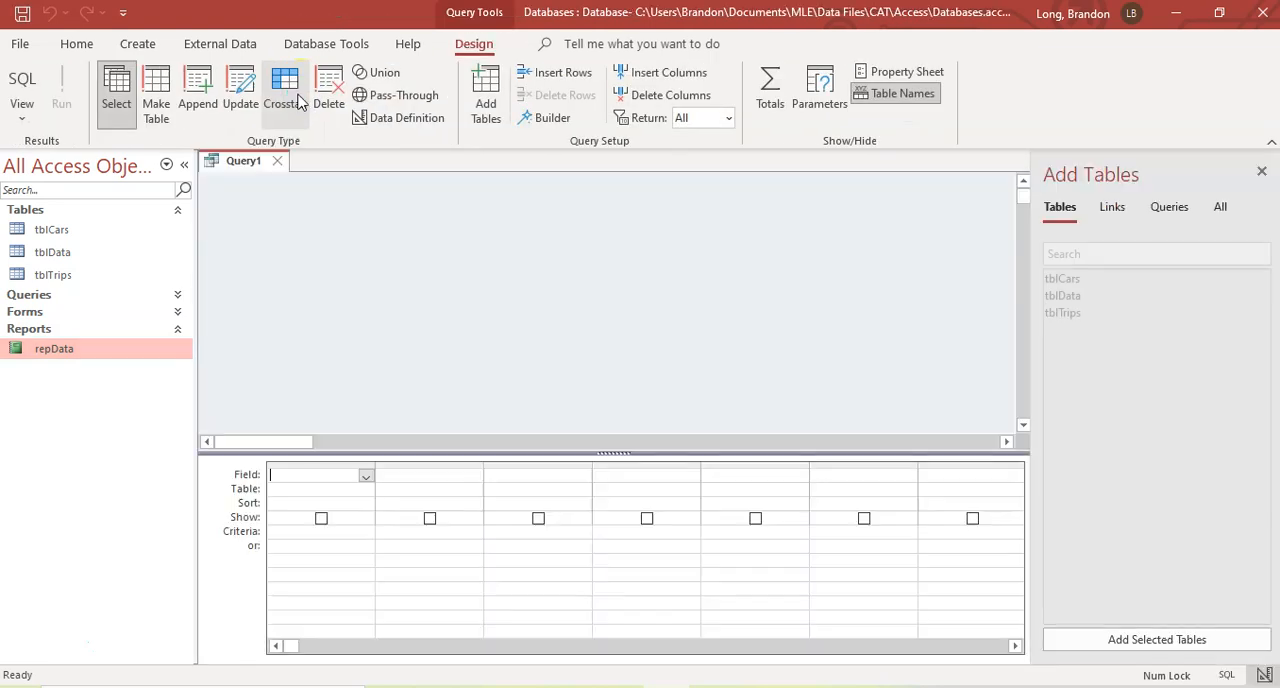
double_click(1064, 296)
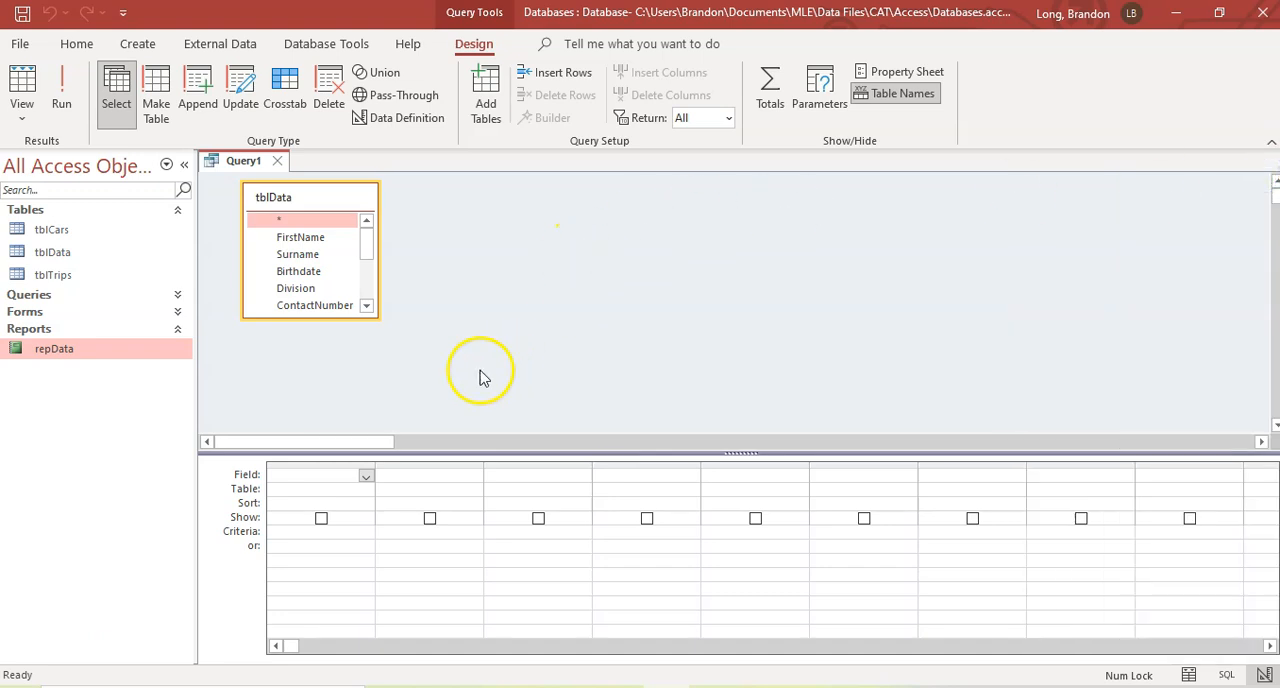
mouse_move(372, 438)
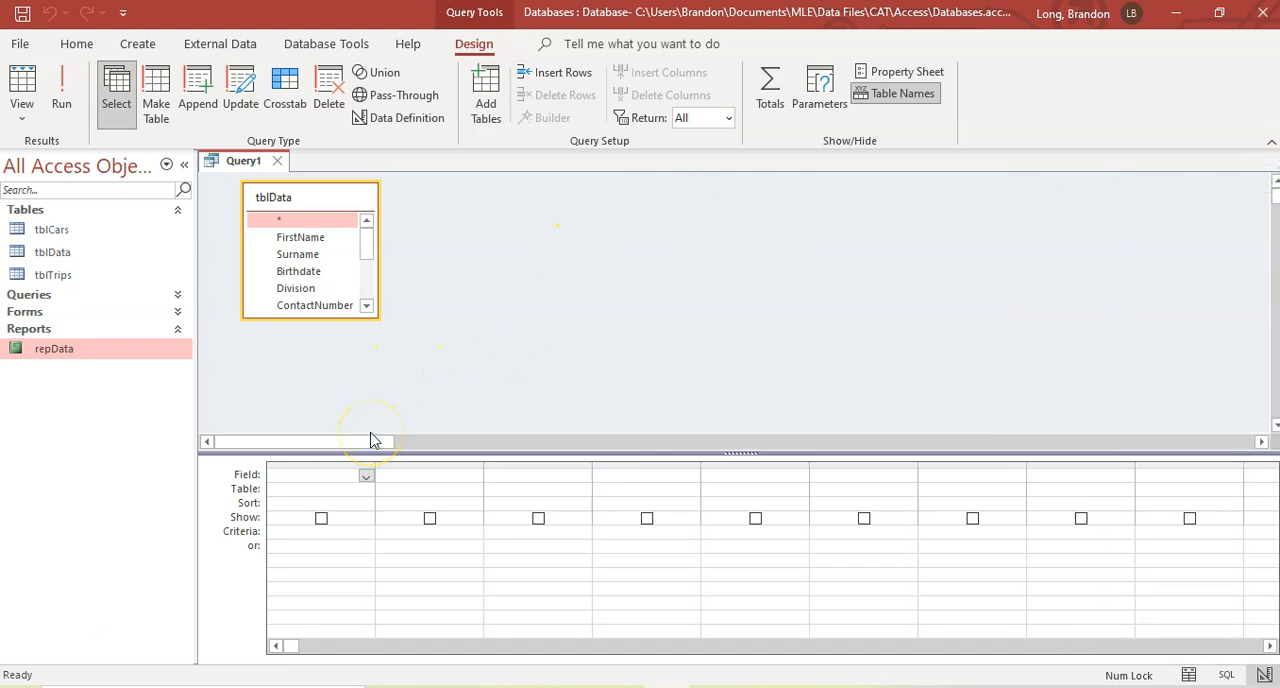
Step: Add Surname, FirstName, Married, City, Division and ContactNumber to the design grid
left_click(364, 476)
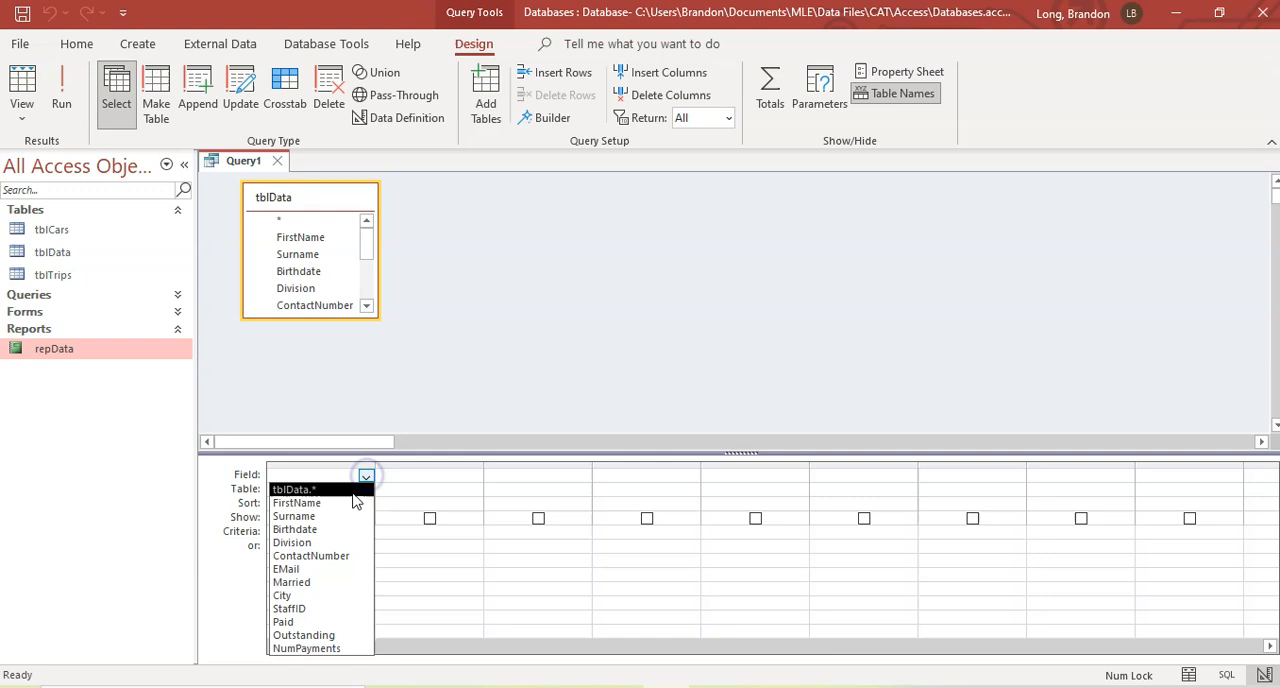
left_click(296, 502)
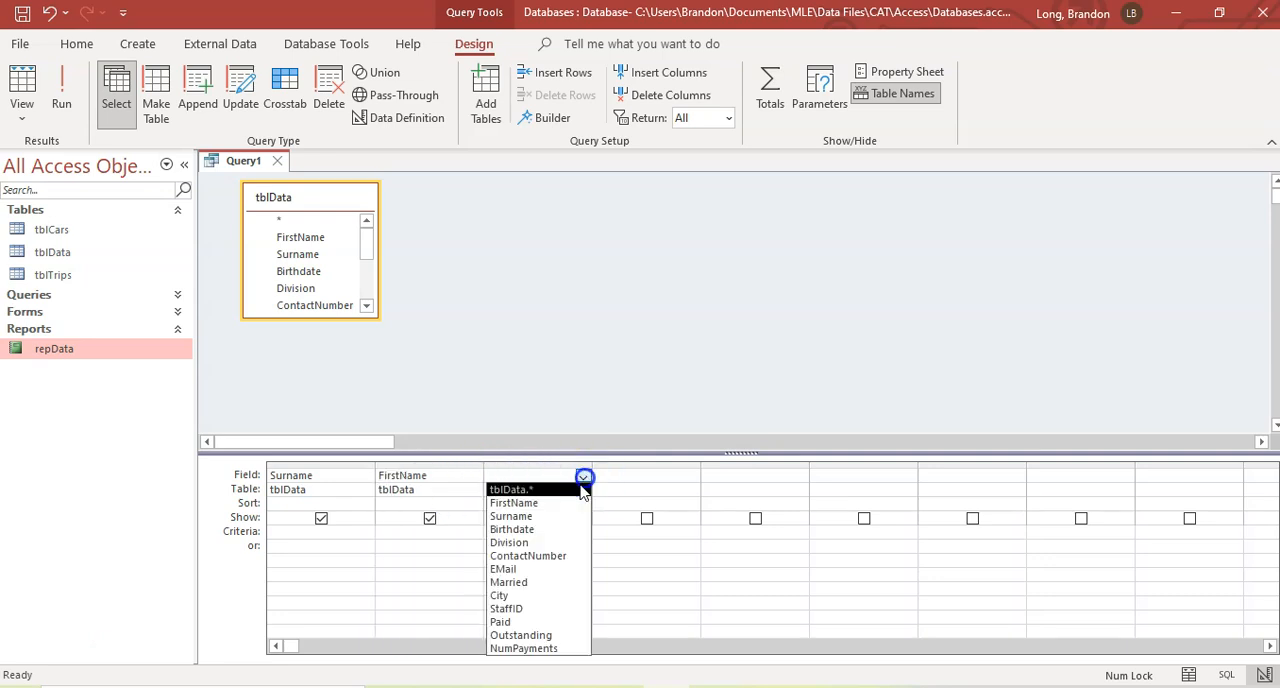
left_click(508, 582)
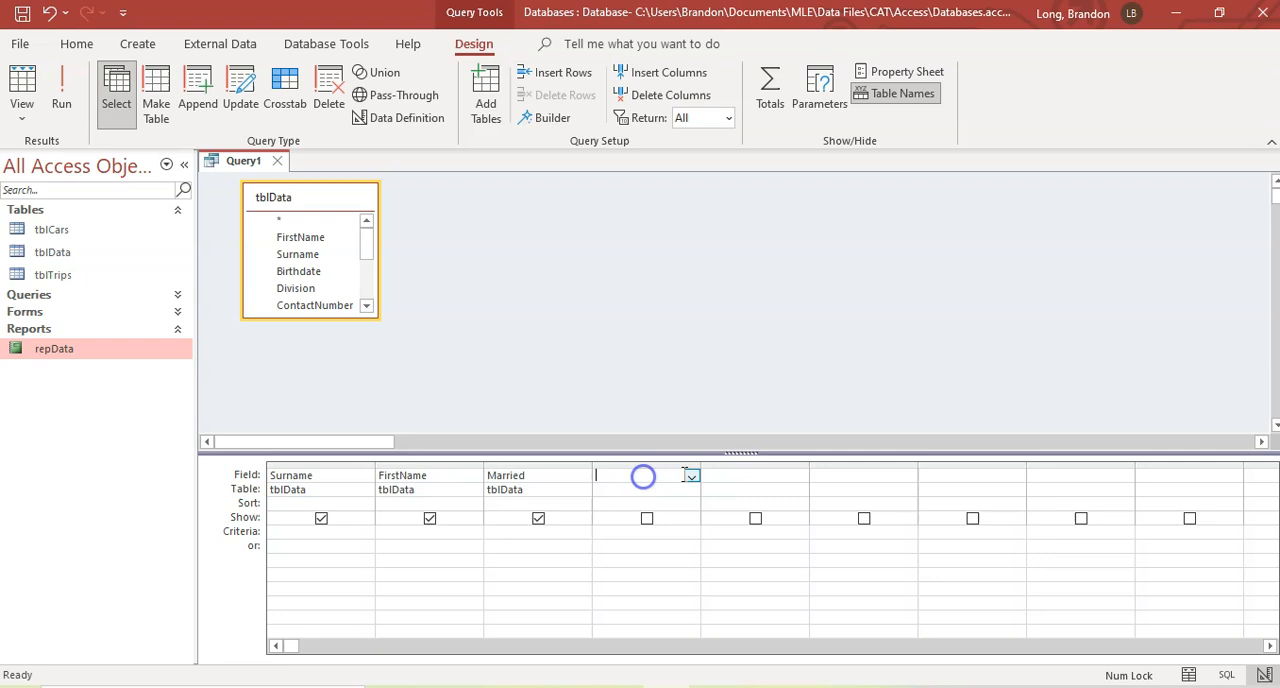
left_click(690, 476)
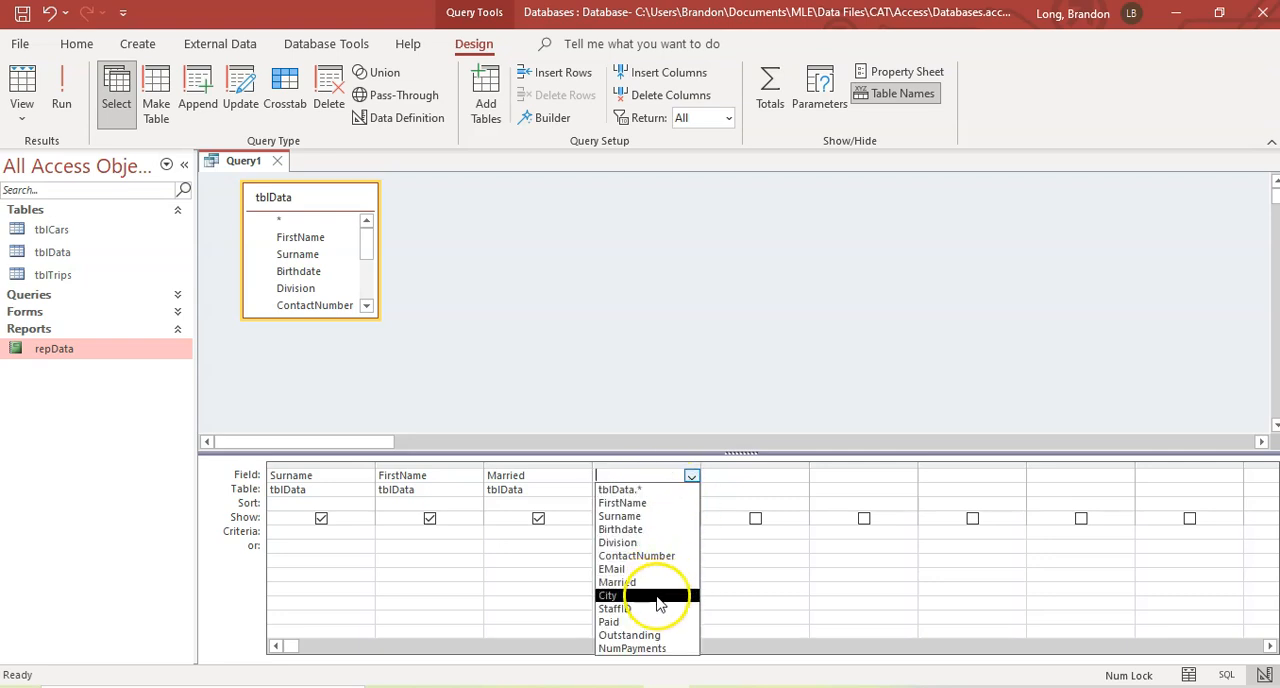
left_click(606, 596)
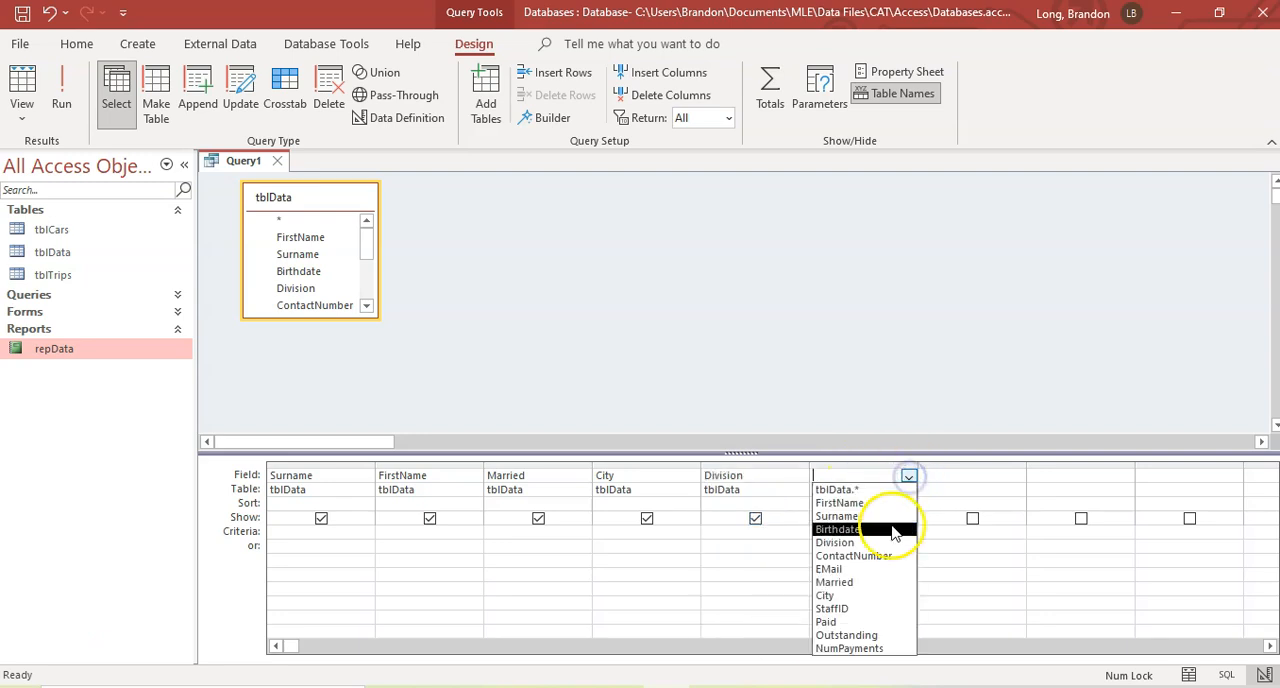
mouse_move(884, 556)
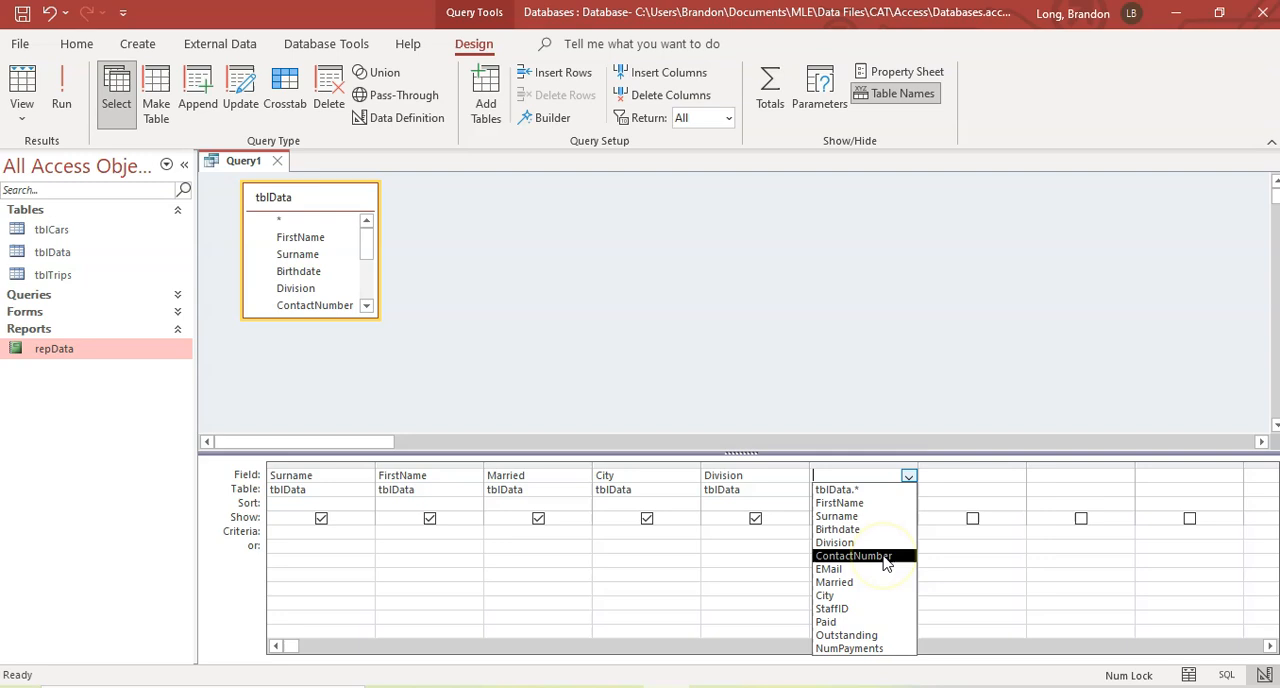
left_click(854, 556)
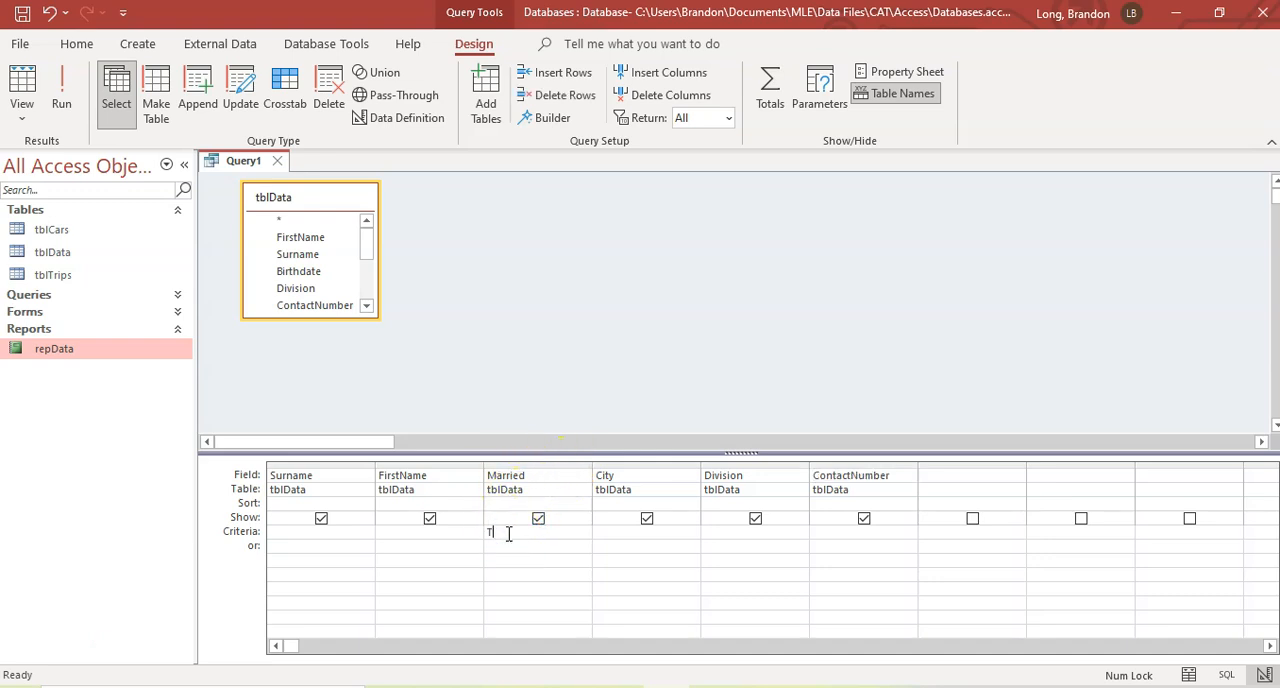
Step: Set Married criteria True and City Like "*TX", then run the query listing 11 records
type("TRUE")
left_click(646, 532)
type("Like \"*TX\"")
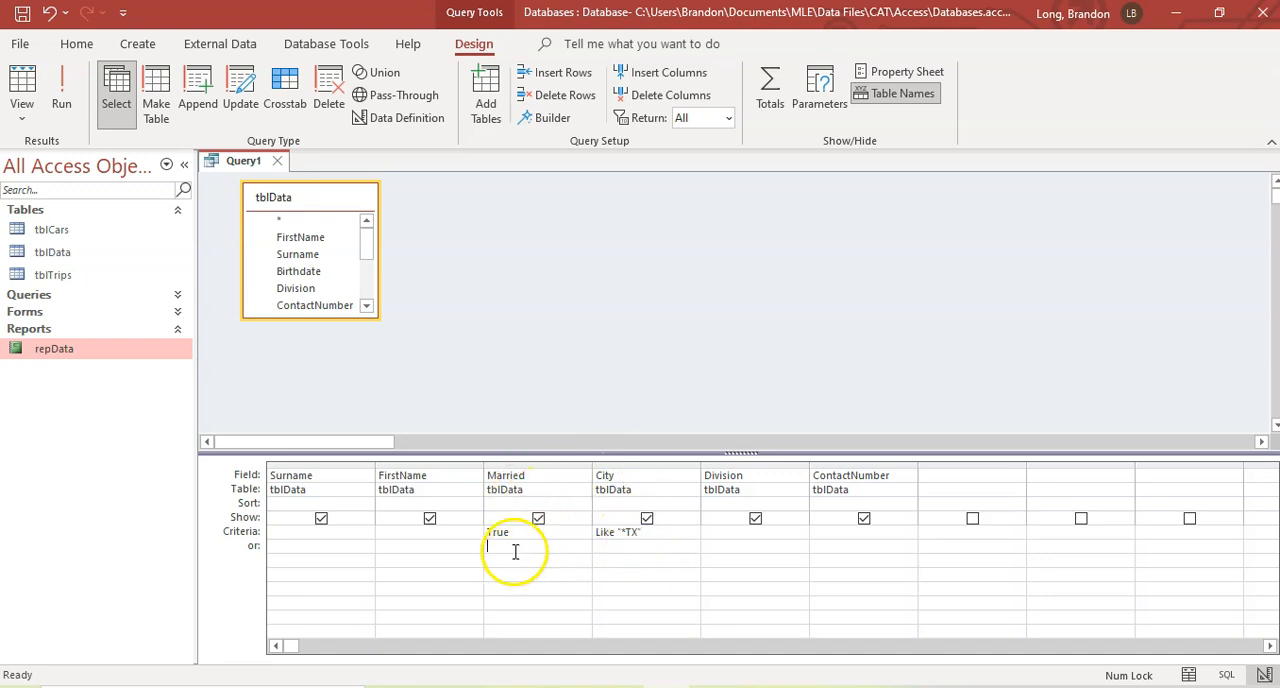
left_click(26, 90)
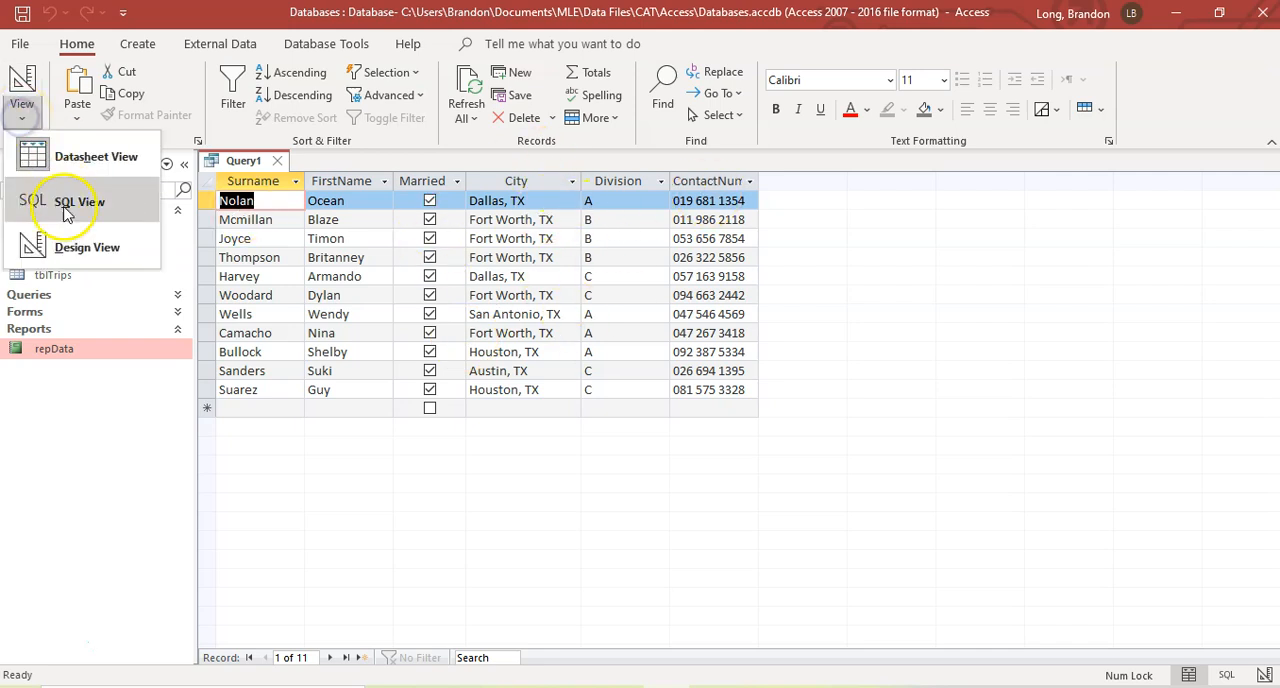
Step: Return to design and save the query as qryMarriedInTexas
left_click(88, 248)
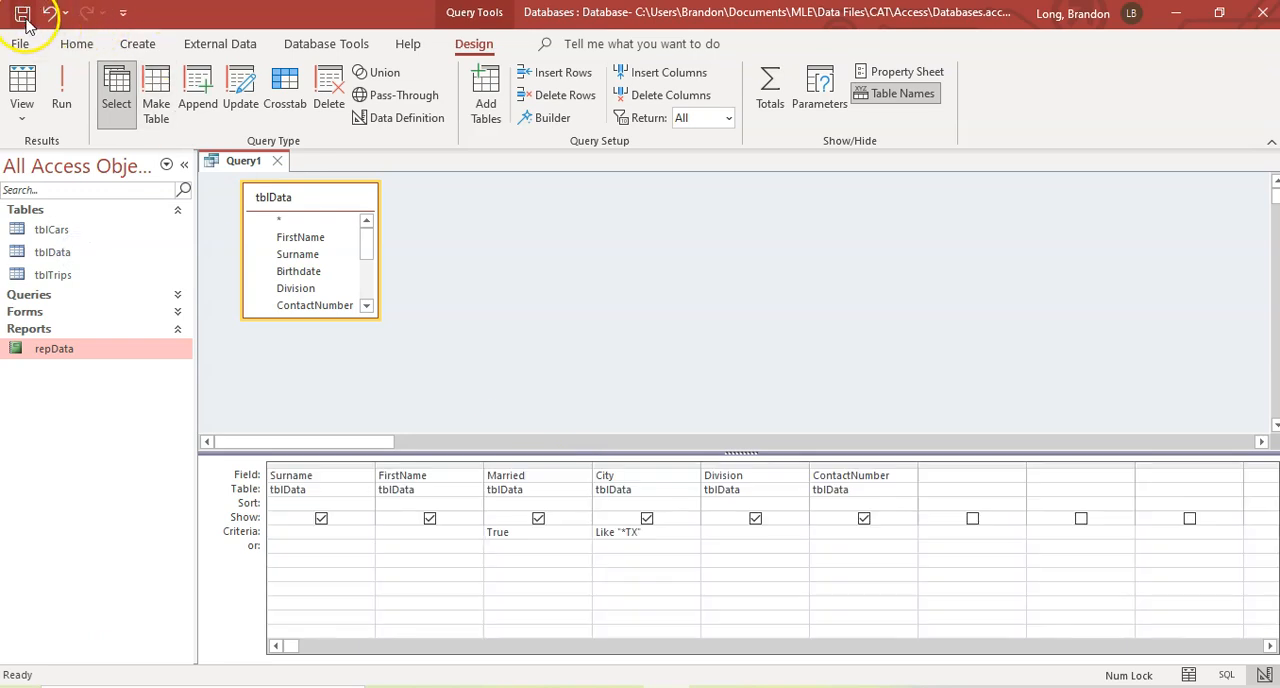
left_click(24, 16)
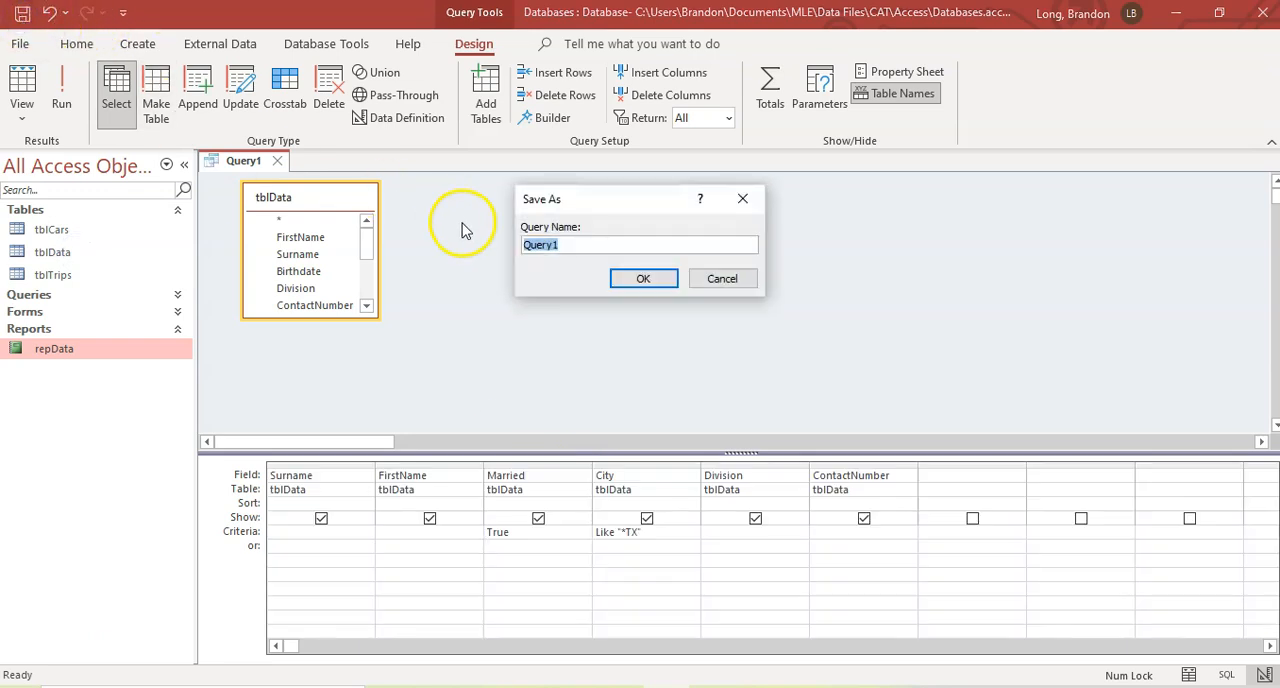
type("qryMarriedInTexas")
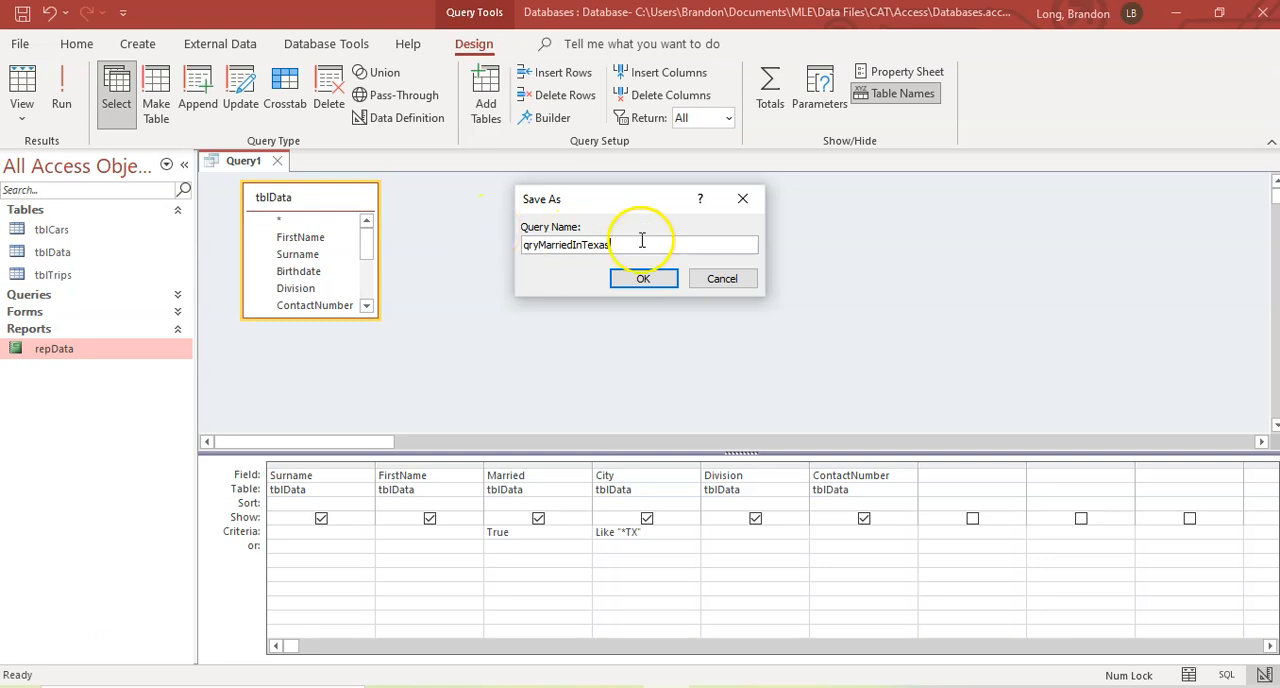
left_click(644, 278)
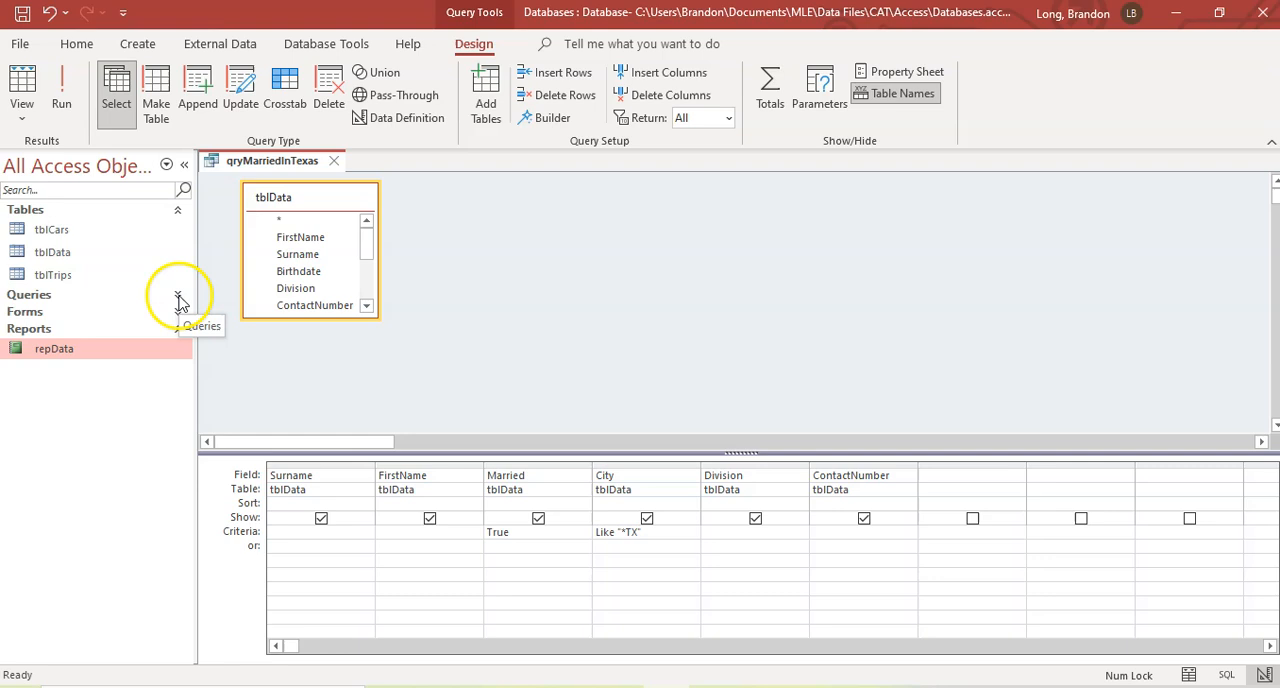
Step: Close the qryMarriedInTexas query so no objects remain open
left_click(178, 294)
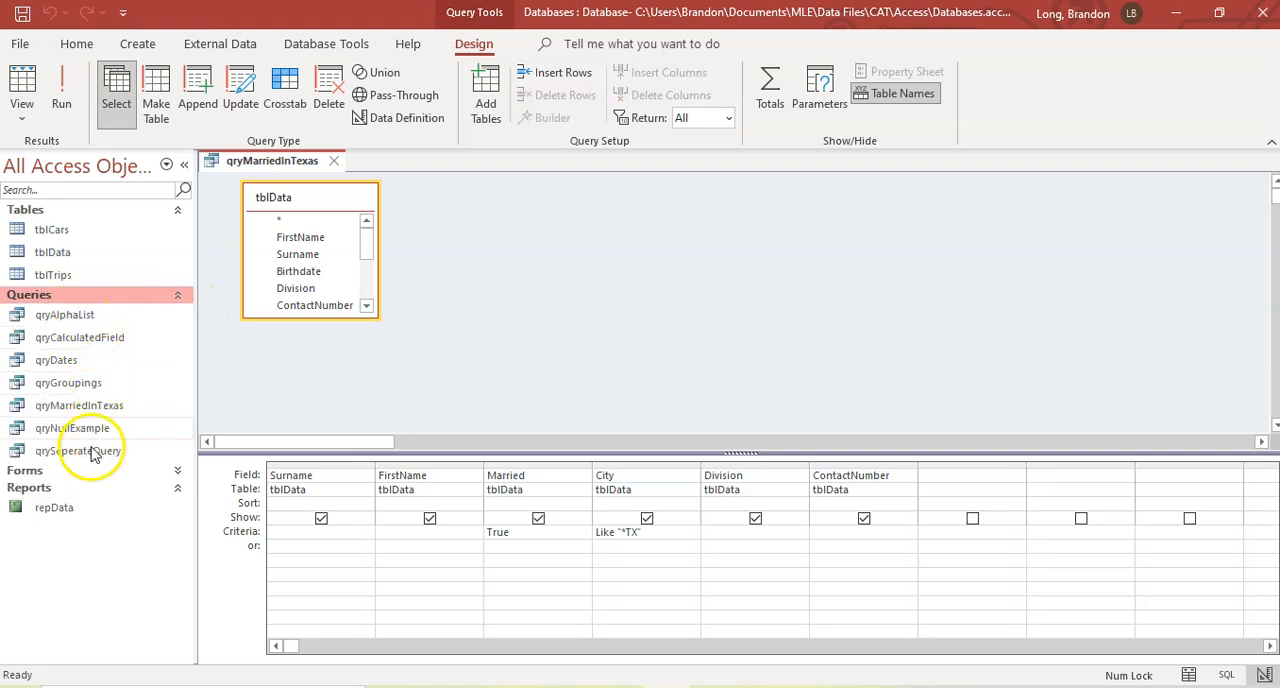
left_click(78, 404)
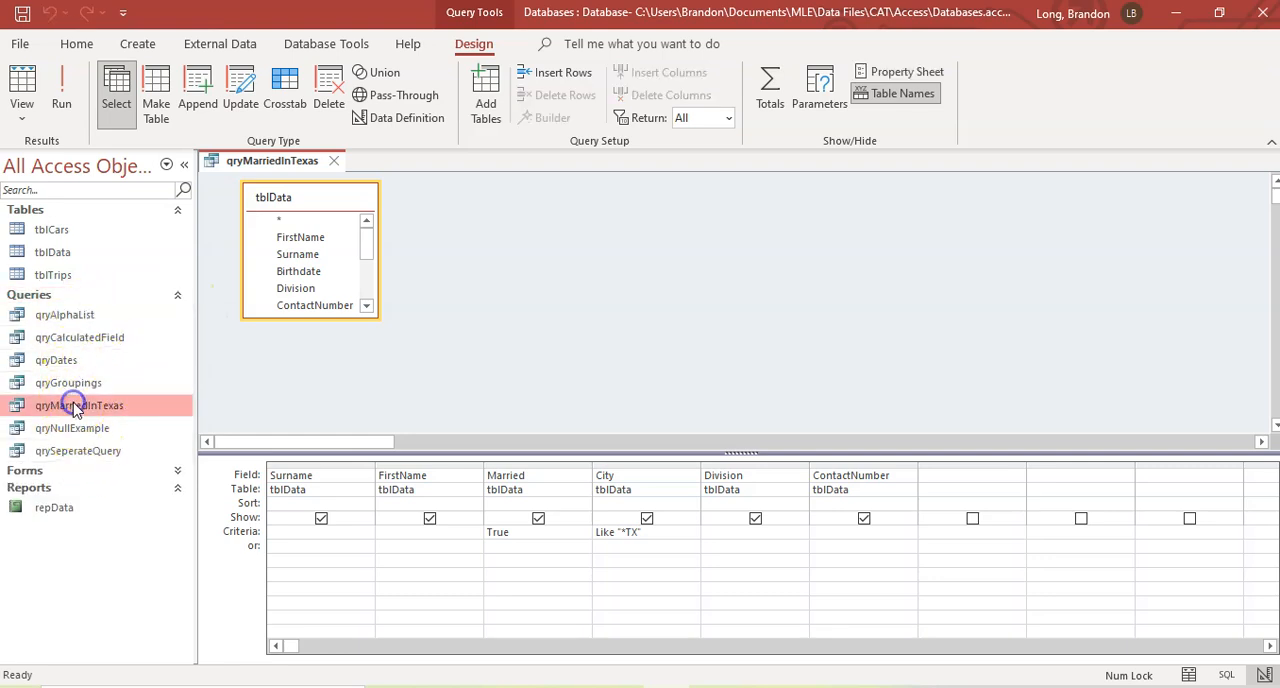
left_click(176, 294)
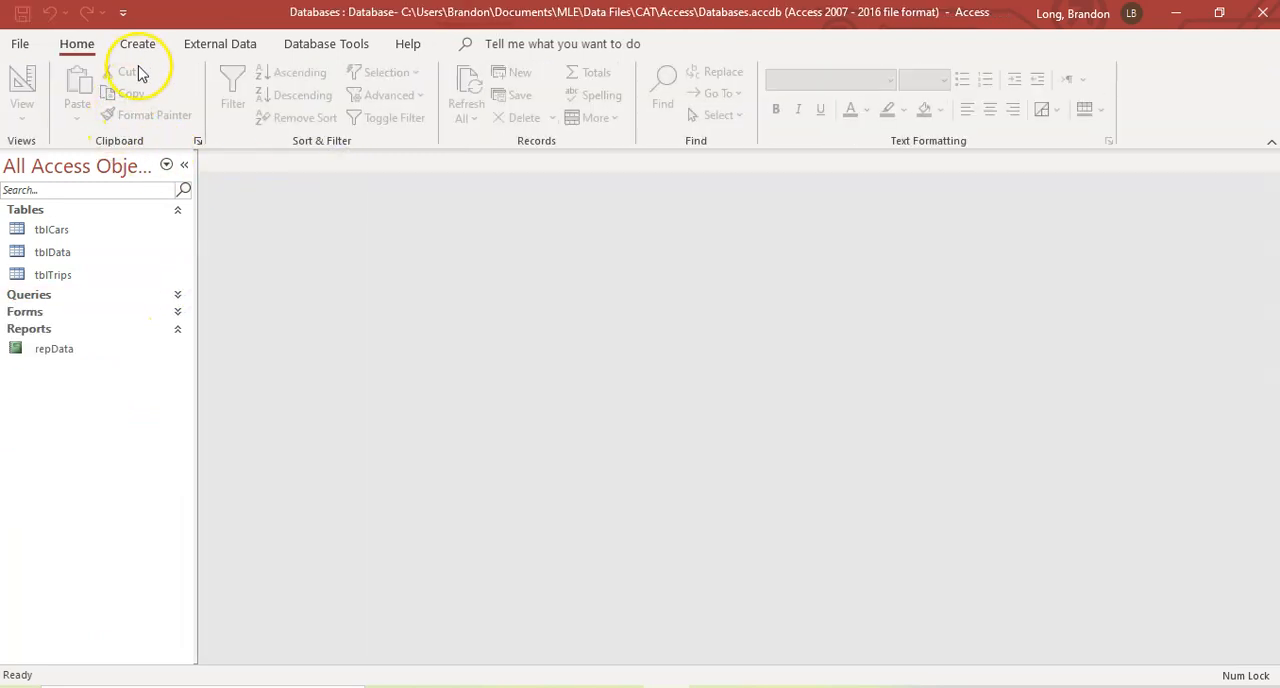
Step: Launch the Report Wizard on qryMarriedInTexas with all six fields and advance to grouping
left_click(138, 44)
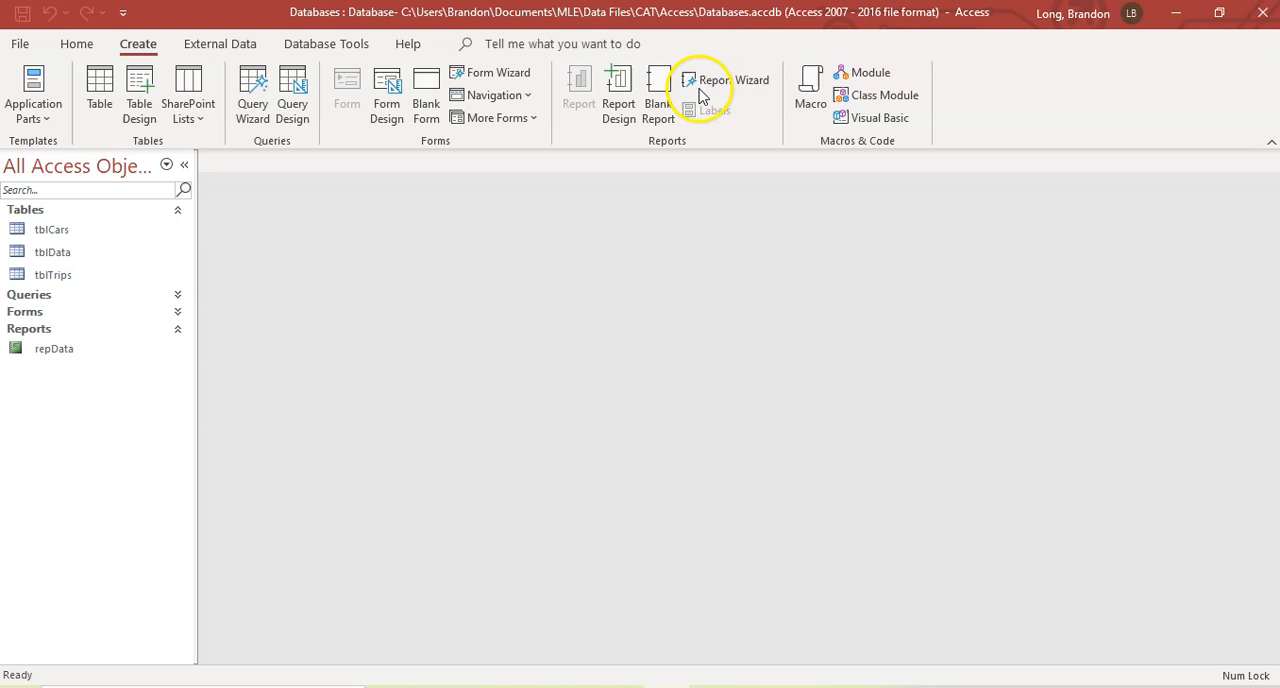
left_click(696, 80)
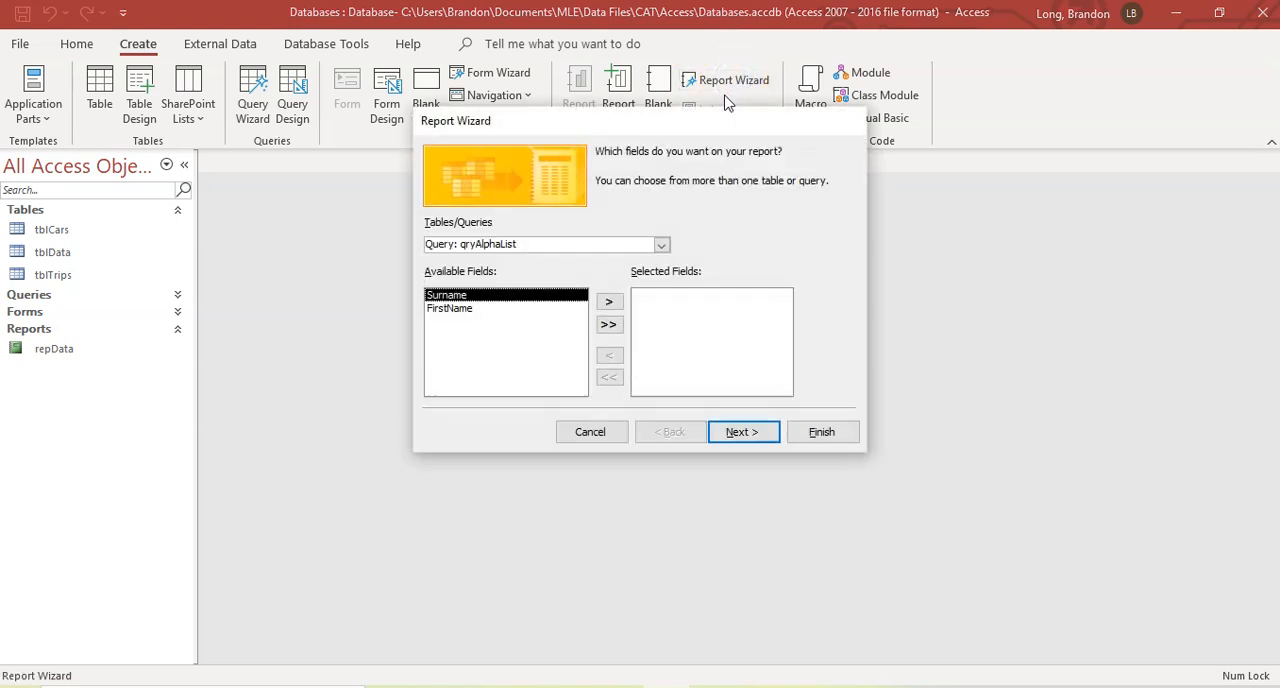
left_click(660, 244)
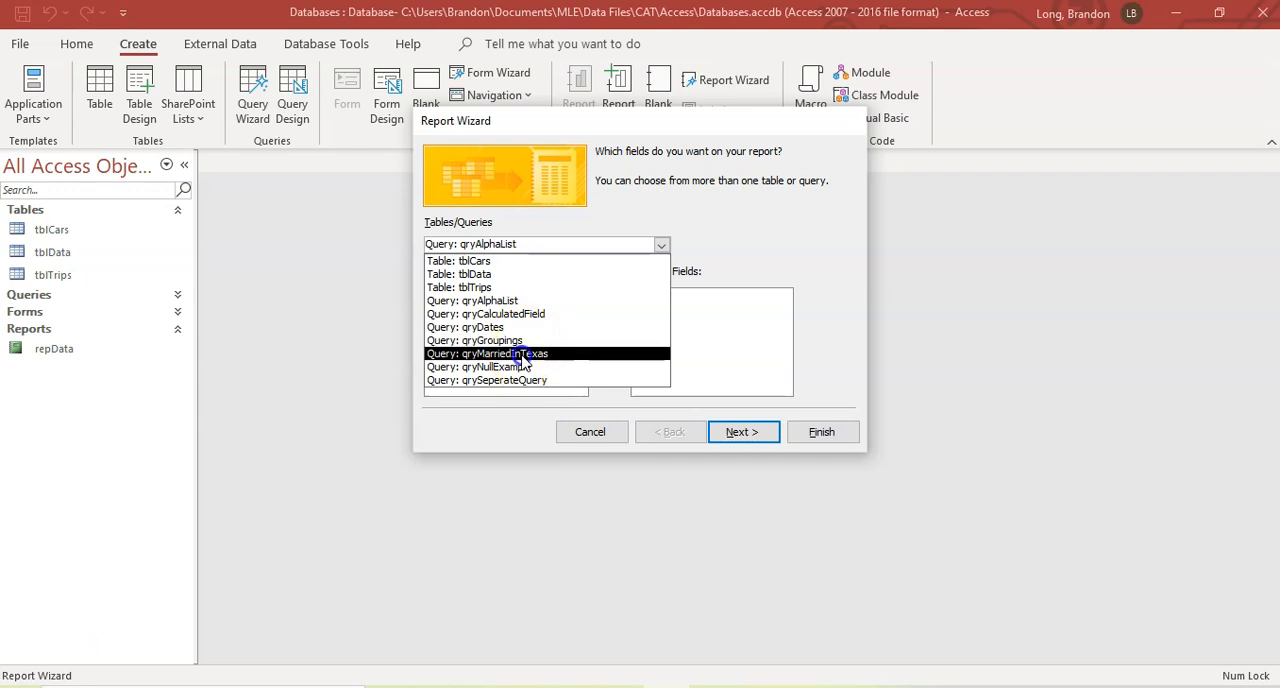
left_click(508, 352)
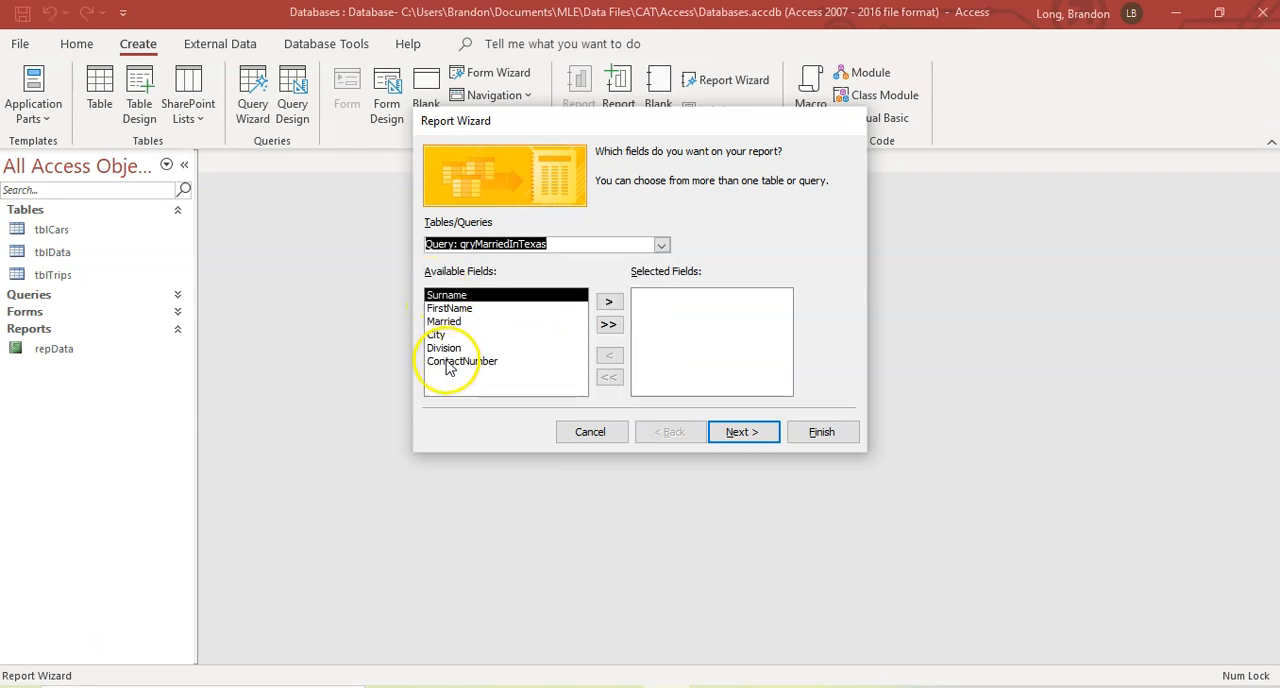
left_click(608, 324)
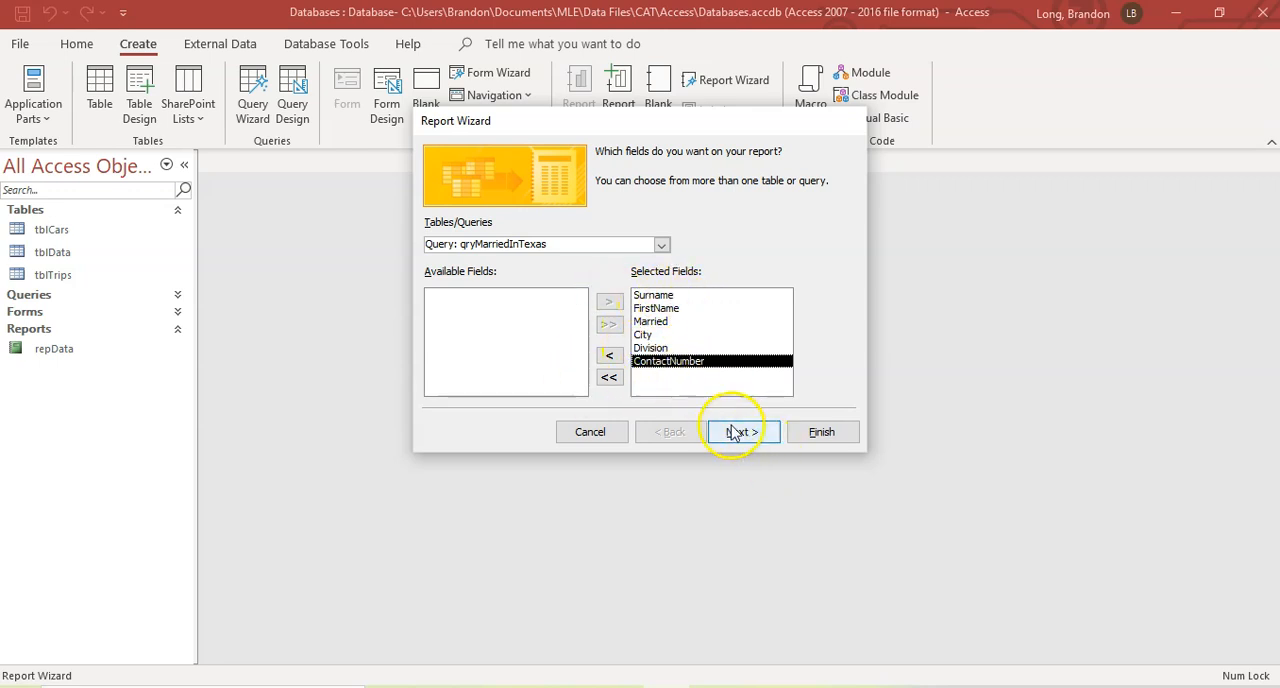
left_click(740, 432)
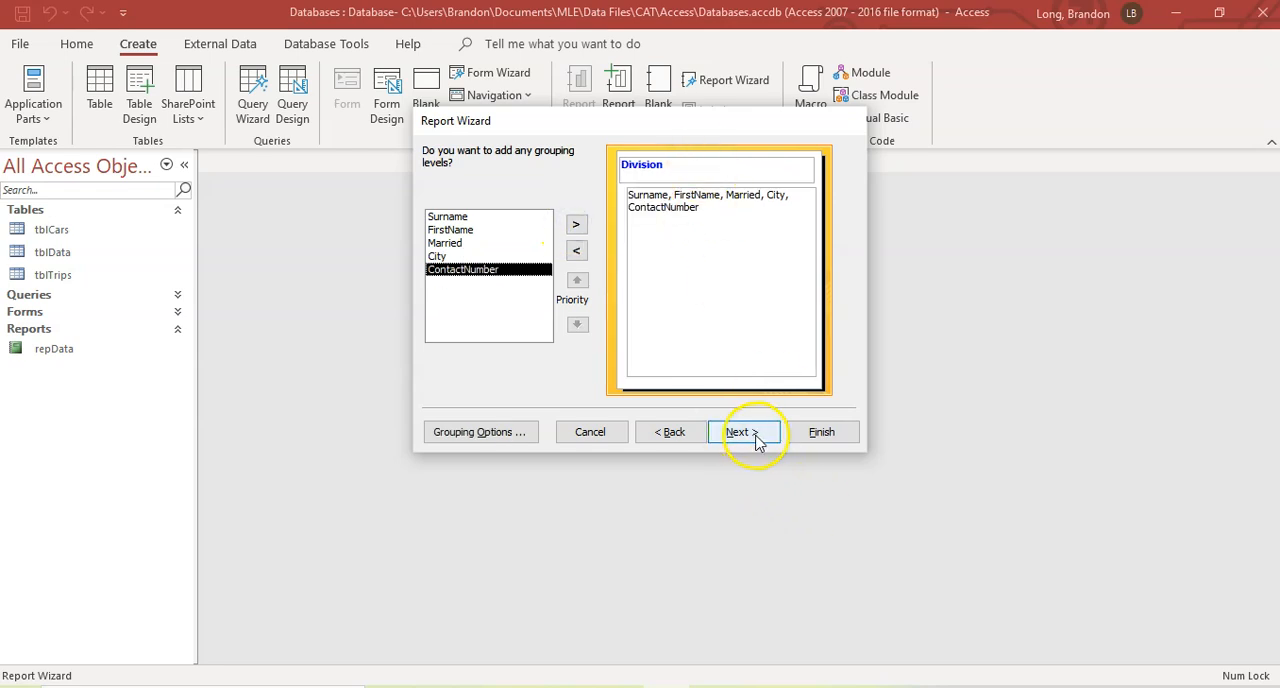
Step: Accept grouping by Division, sorting by Surname, and the stepped portrait layout
left_click(740, 432)
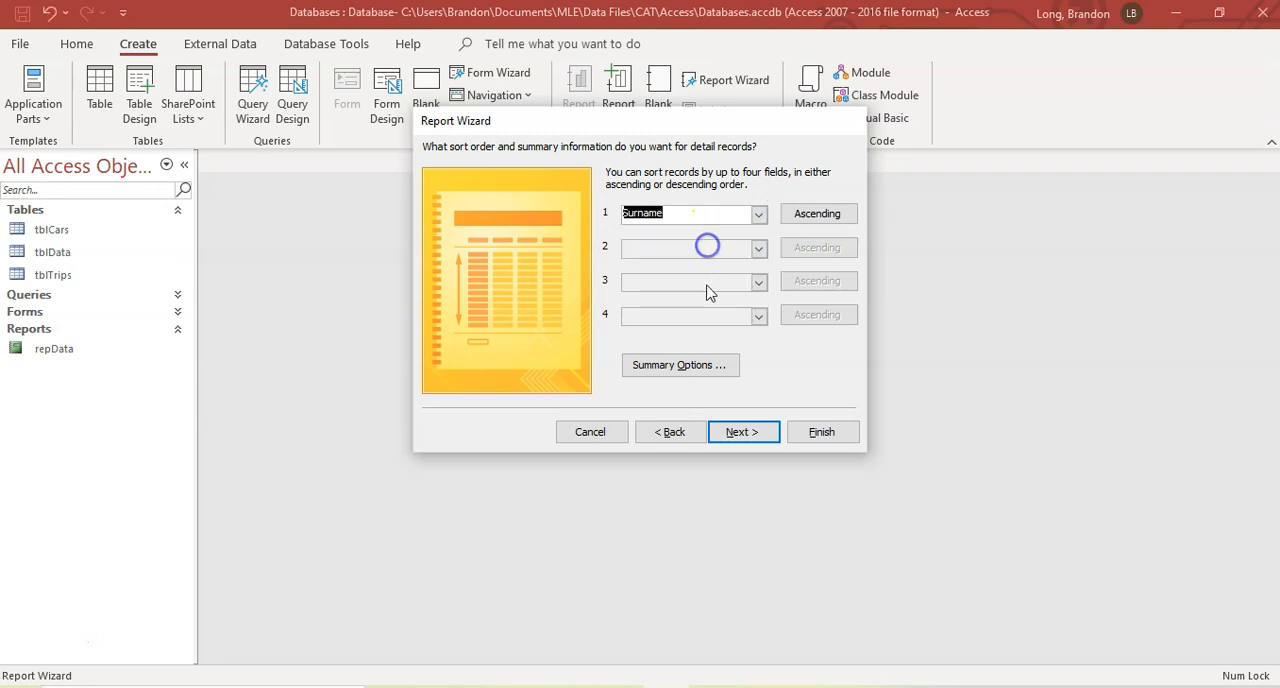
left_click(744, 432)
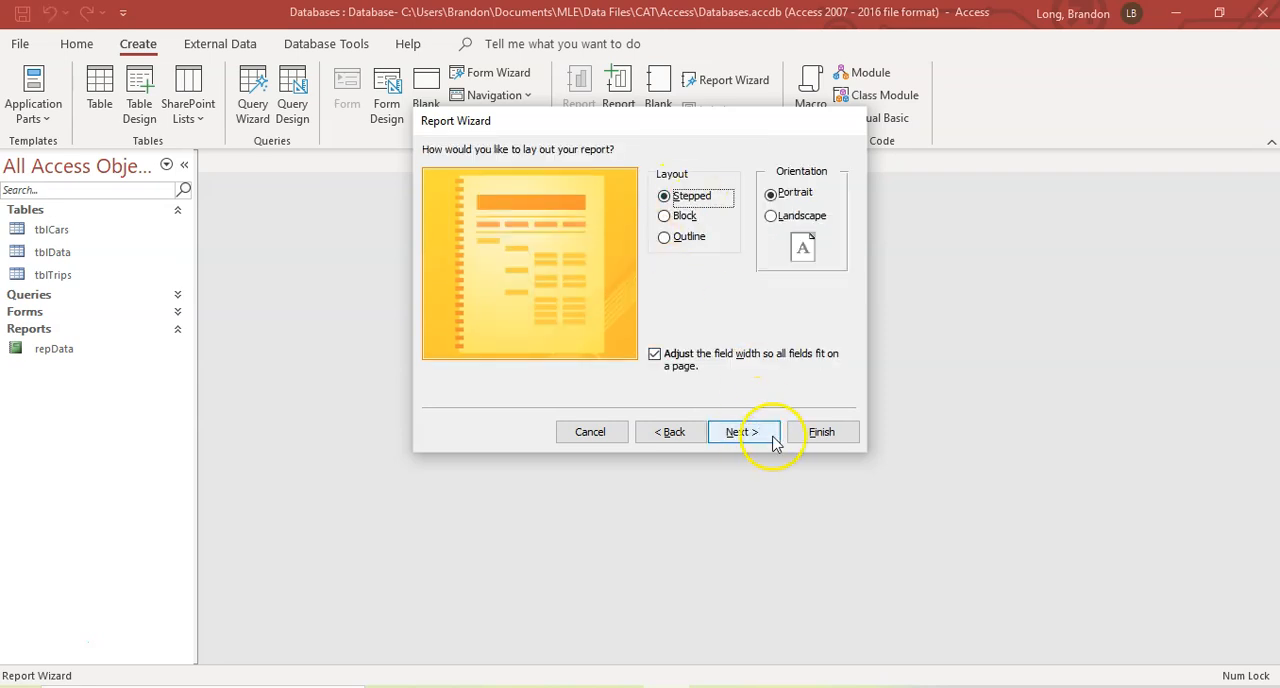
left_click(744, 432)
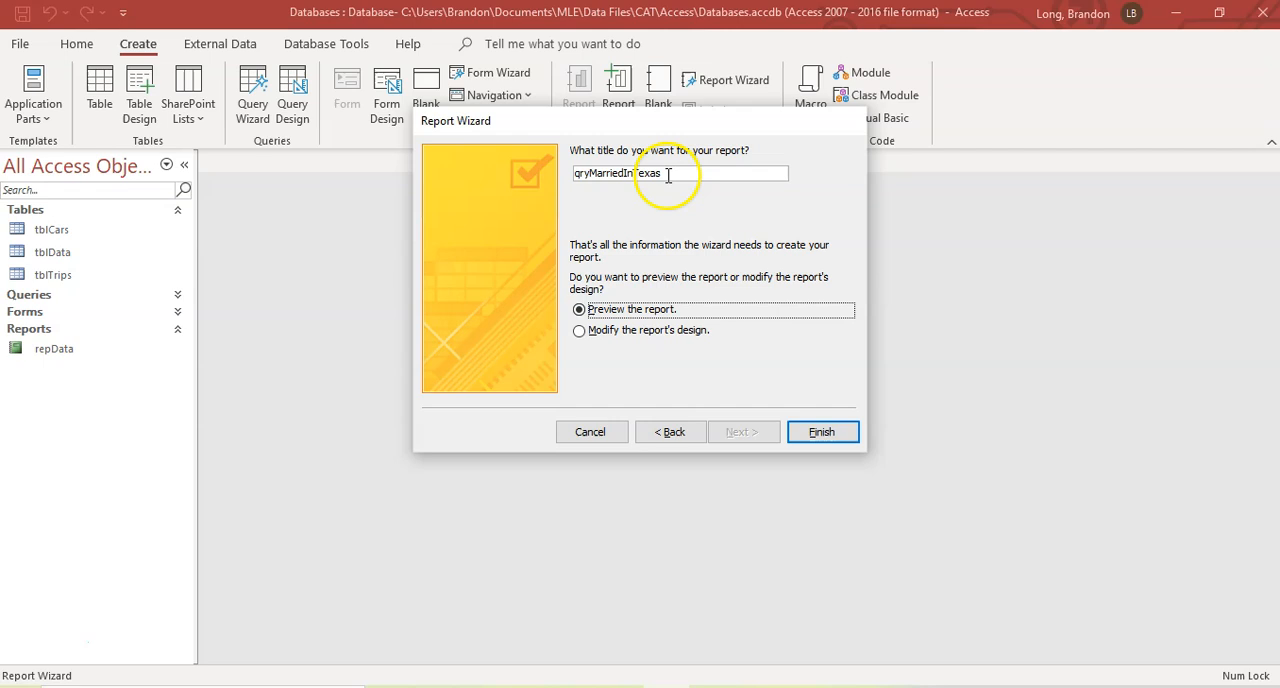
Step: Name the report repMarriedInTexas and finish to preview it
type("rep")
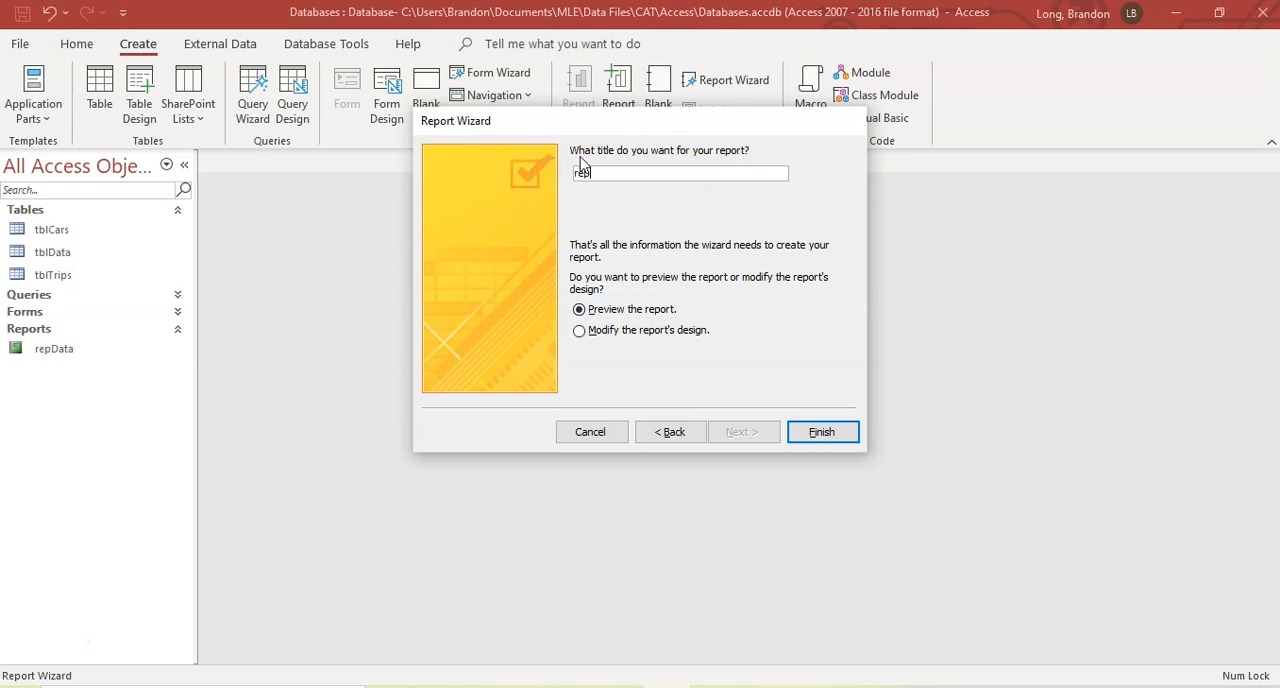
type("MarriedIn")
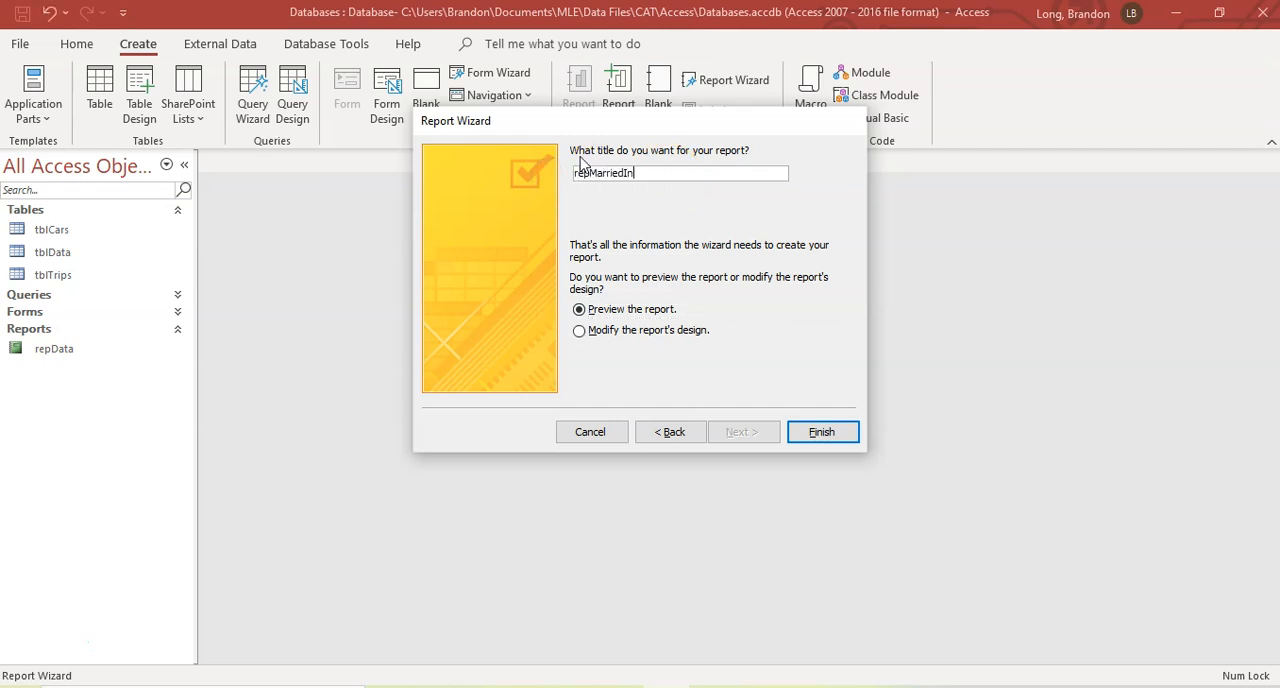
type("Texas")
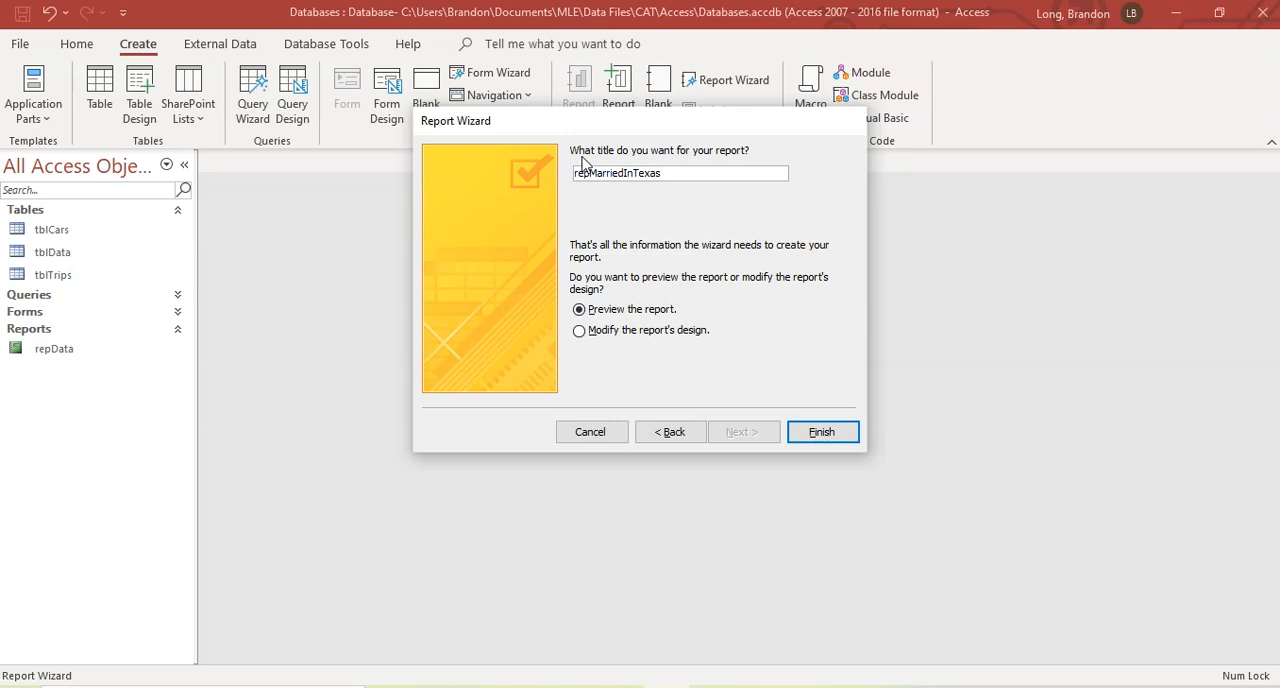
left_click(822, 432)
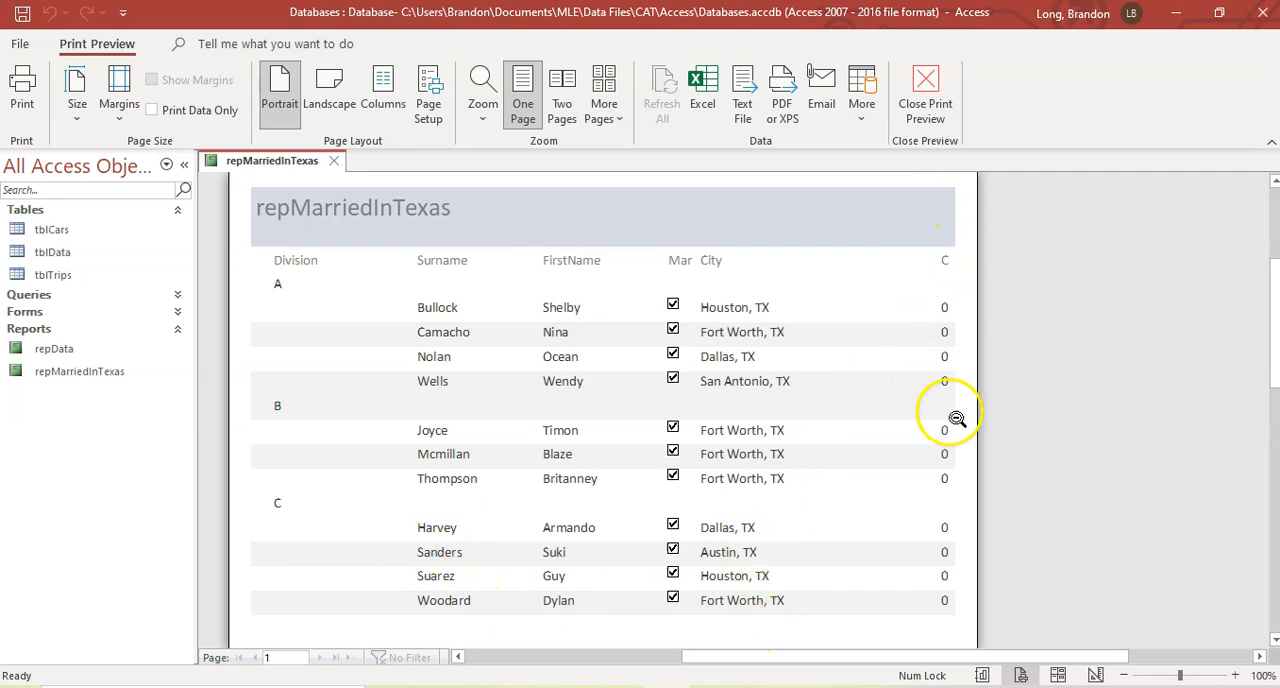
mouse_move(964, 124)
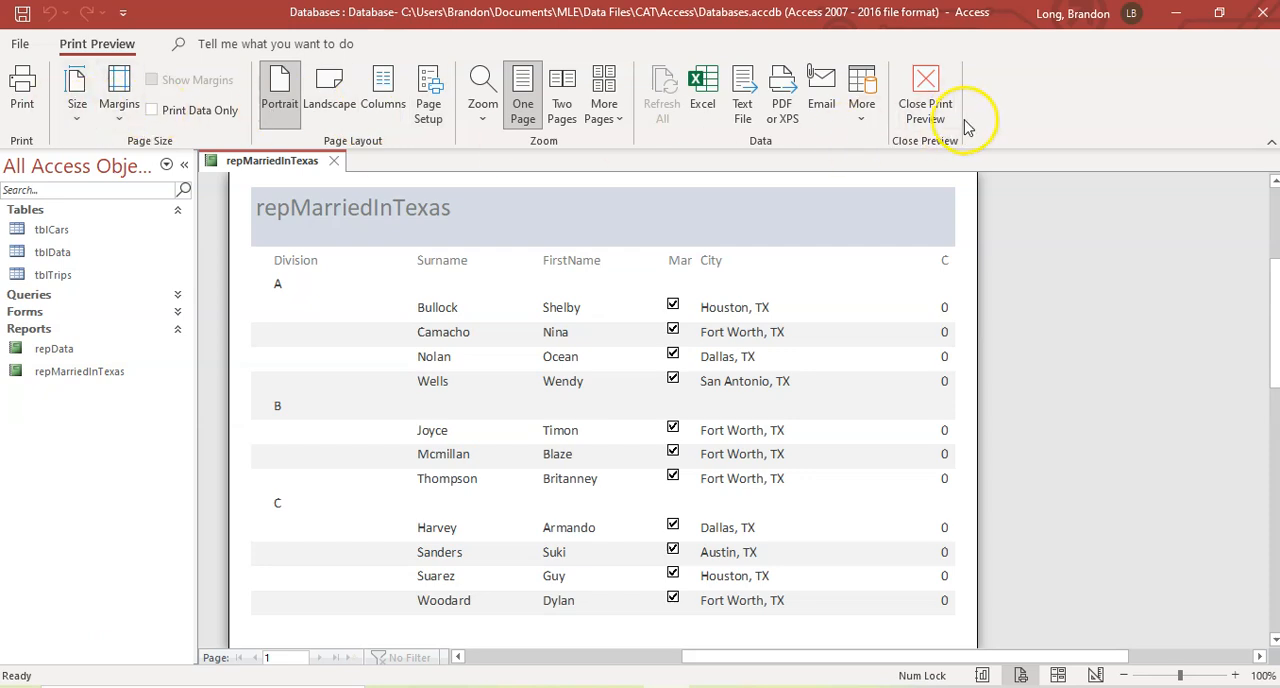